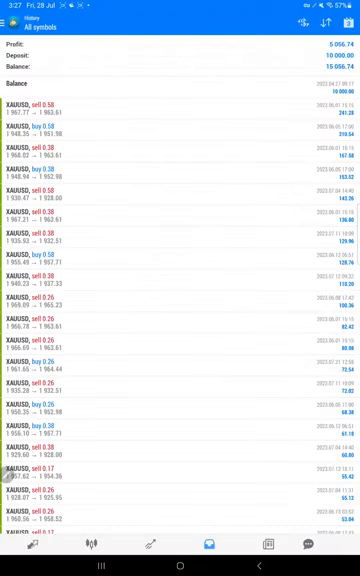
Open the 10,000 deposit entry and scroll down through the XAUUSD trades
click(180, 108)
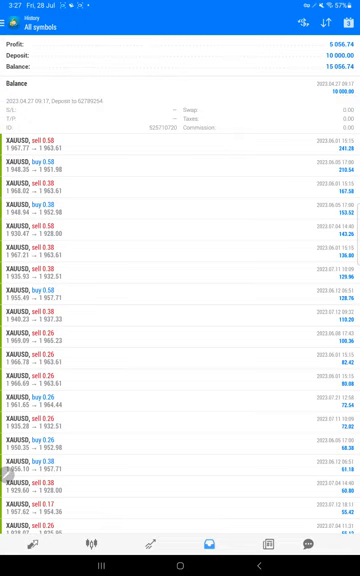
scroll(down, 3)
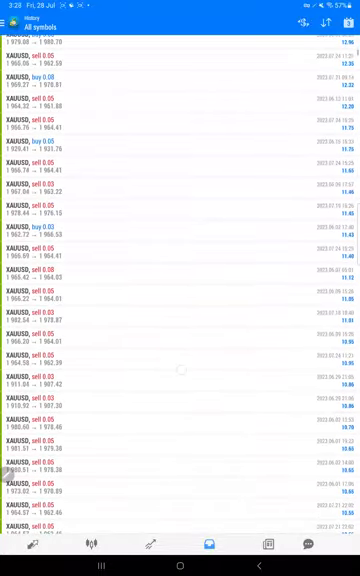
scroll(down, 3)
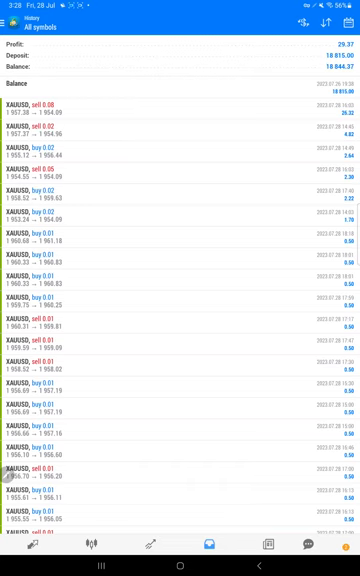
Scroll through the 18,815-deposit account's small XAUUSD trades
scroll(down, 3)
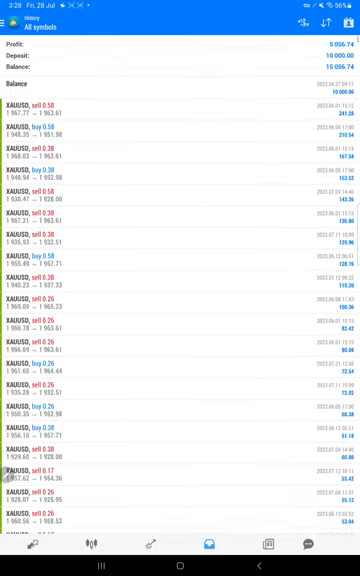
Scroll further down the MetaTrader 5 trade history list
scroll(down, 3)
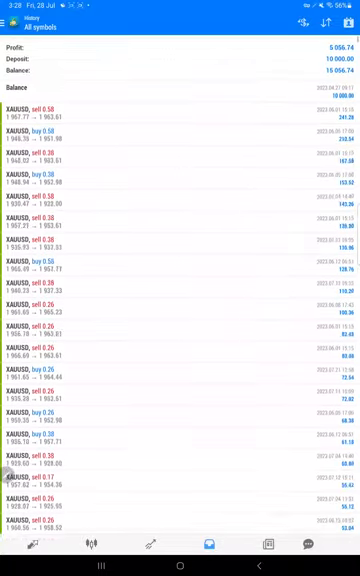
scroll(down, 3)
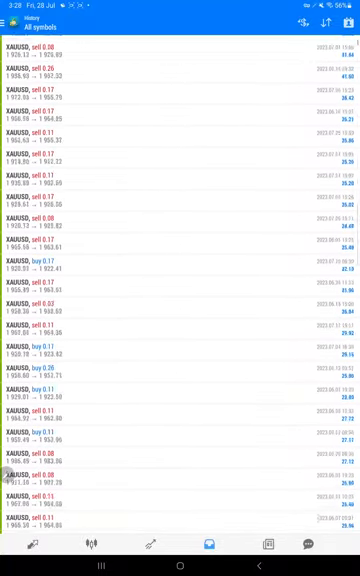
scroll(down, 3)
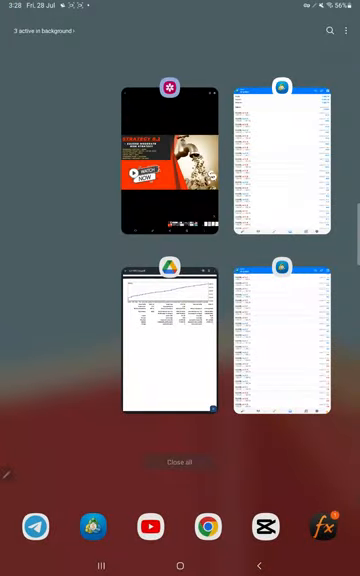
Switch to the Drive account statement PDF and scroll to the Balance chart
click(168, 340)
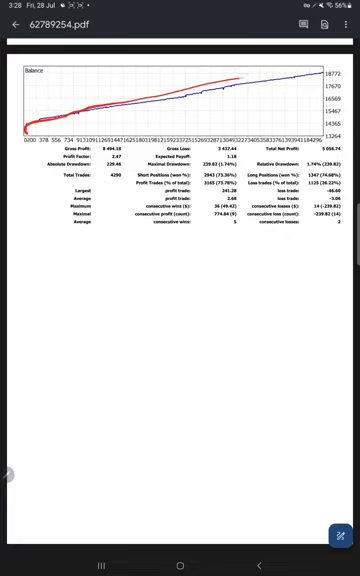
scroll(down, 3)
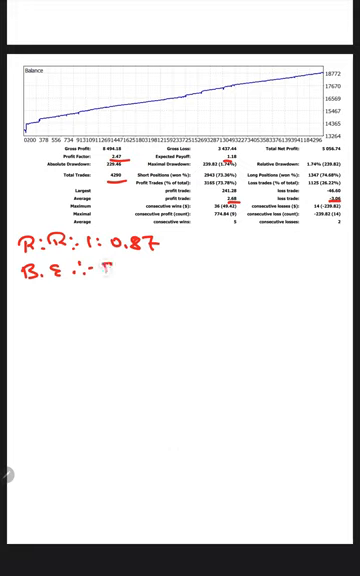
Write '53%' to complete the break-even note below R:R 1:0.87
text(53%)
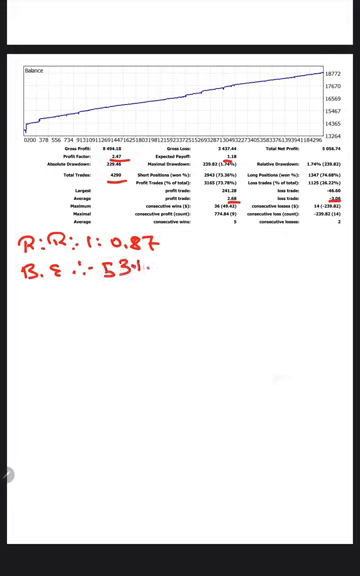